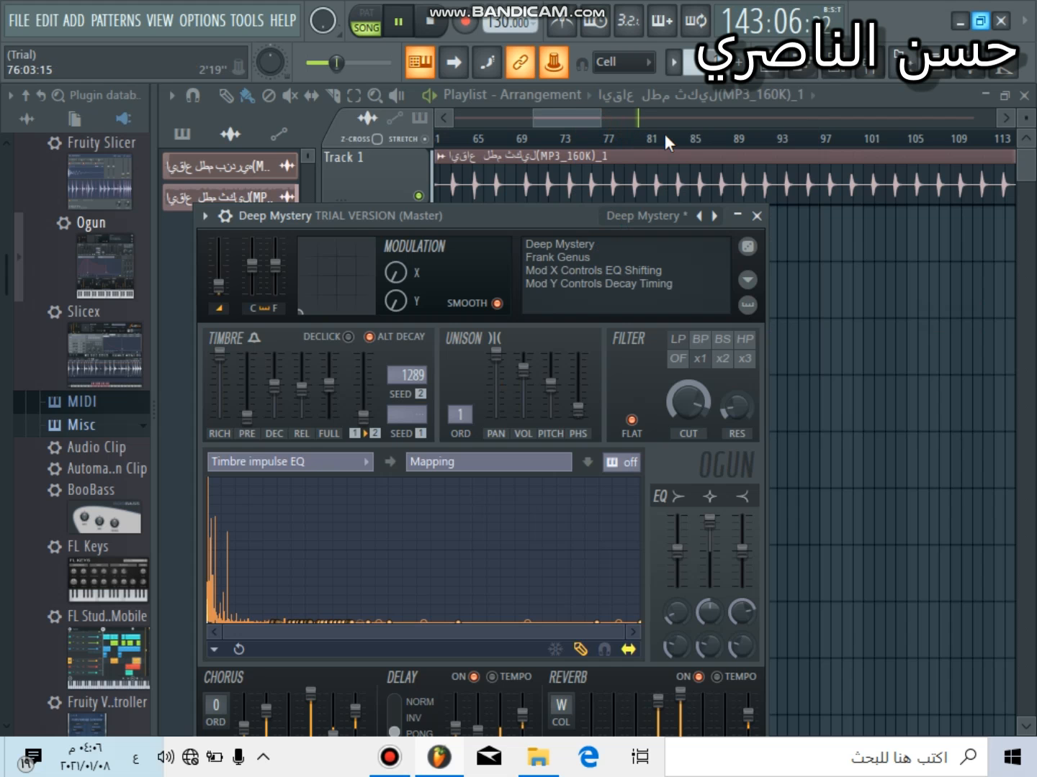
Step: Close the Ogun synth window to reveal the playlist with the audio clip on Track 1
{"action": "left_click", "coordinate": [757, 215]}
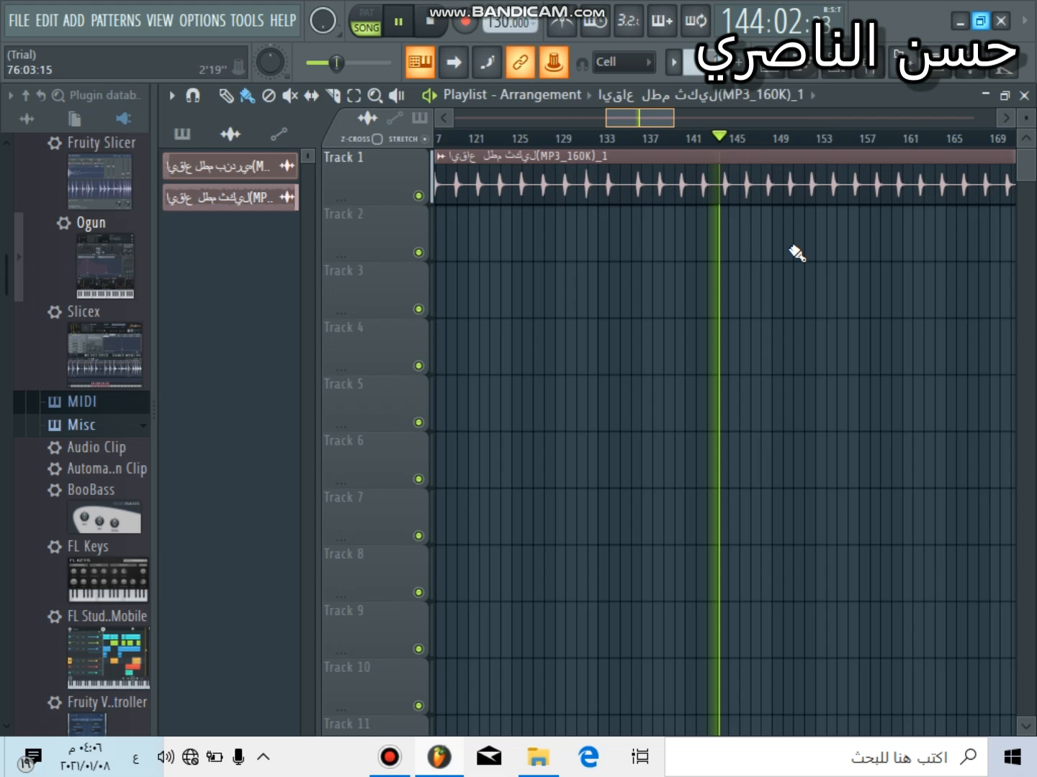